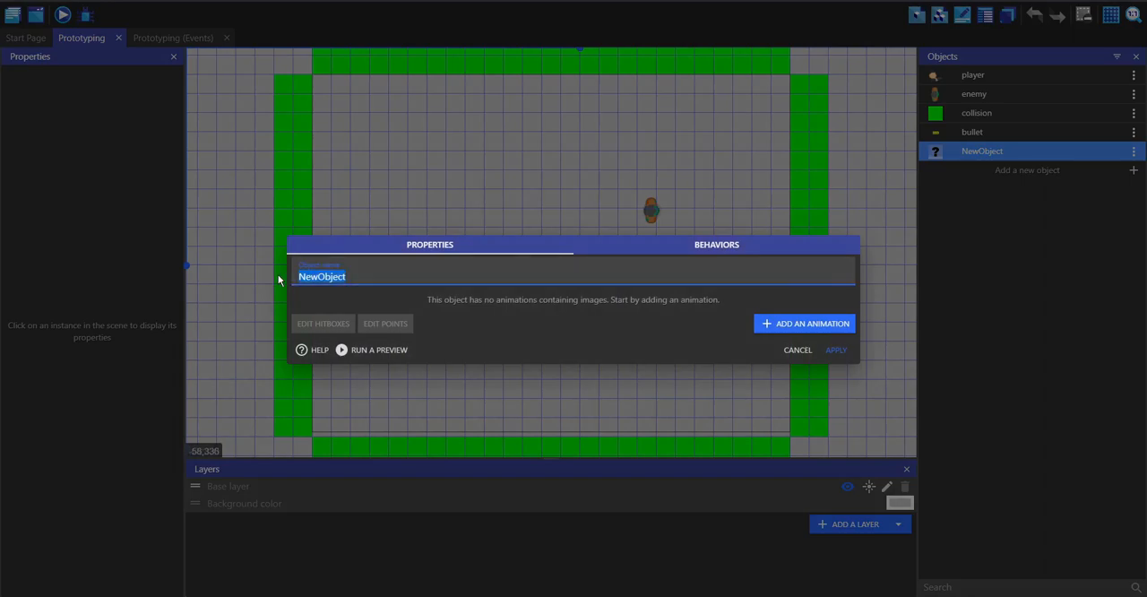
Step: Name the sprite 'wall', give it two animations using the wall image, and apply
type("wall")
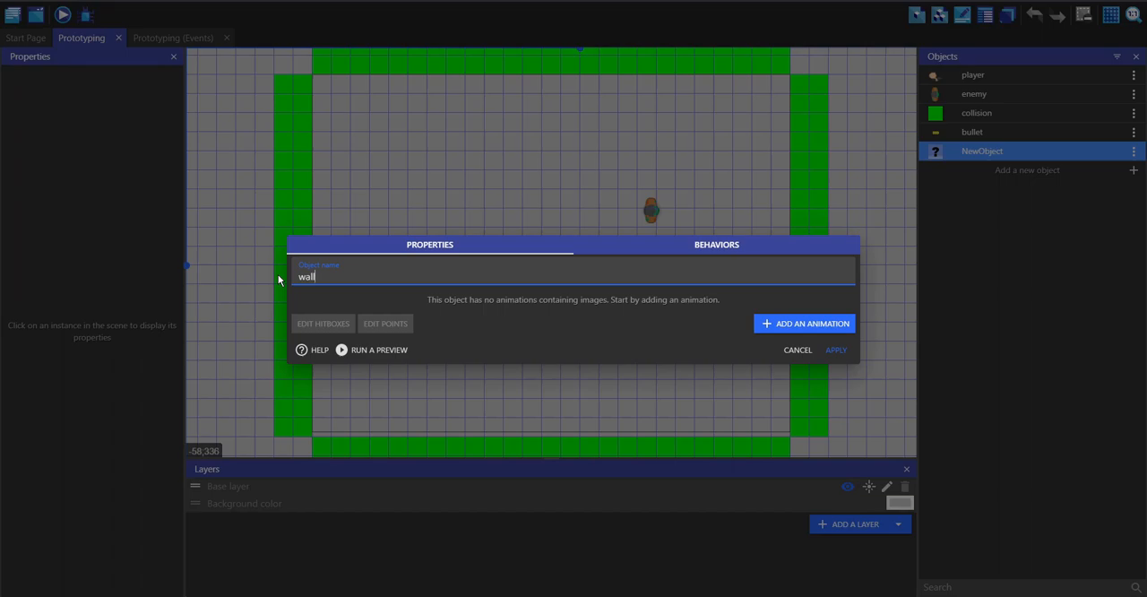
left_click(810, 324)
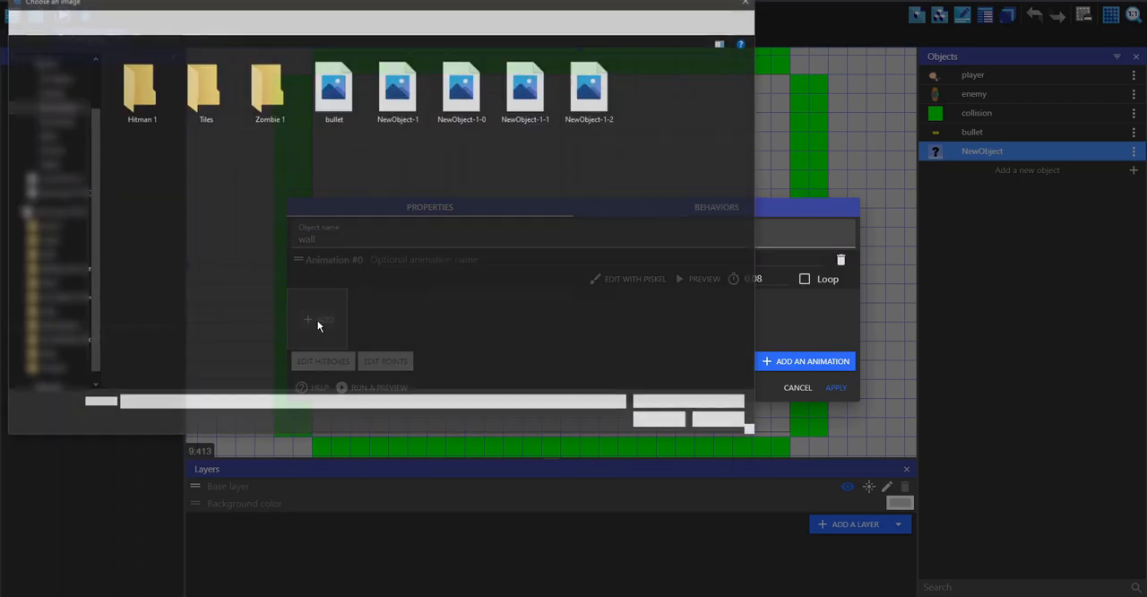
left_click(333, 90)
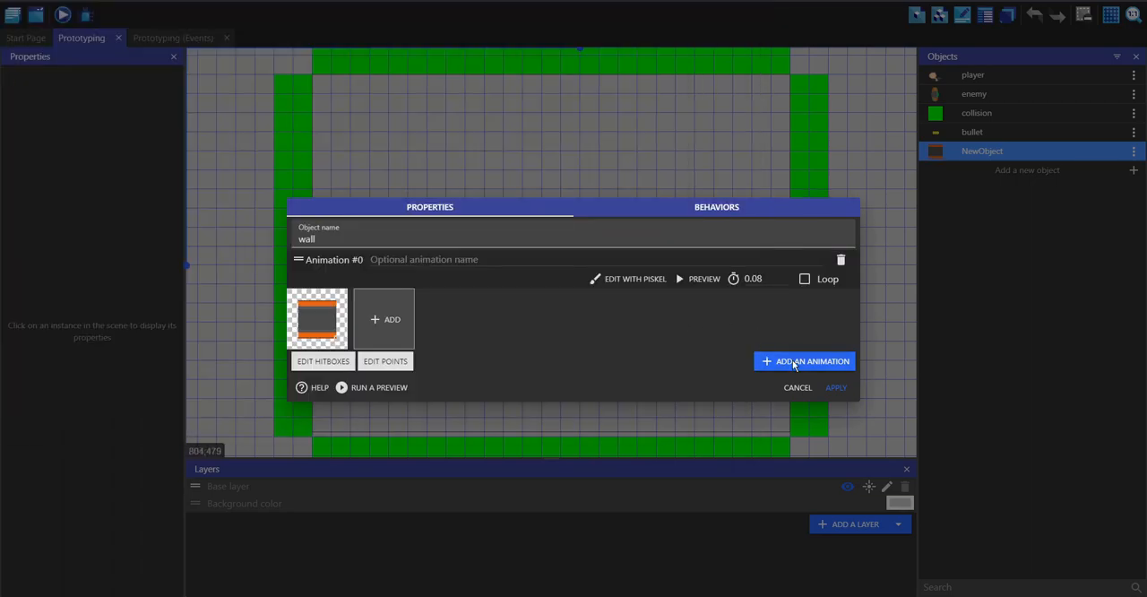
left_click(803, 360)
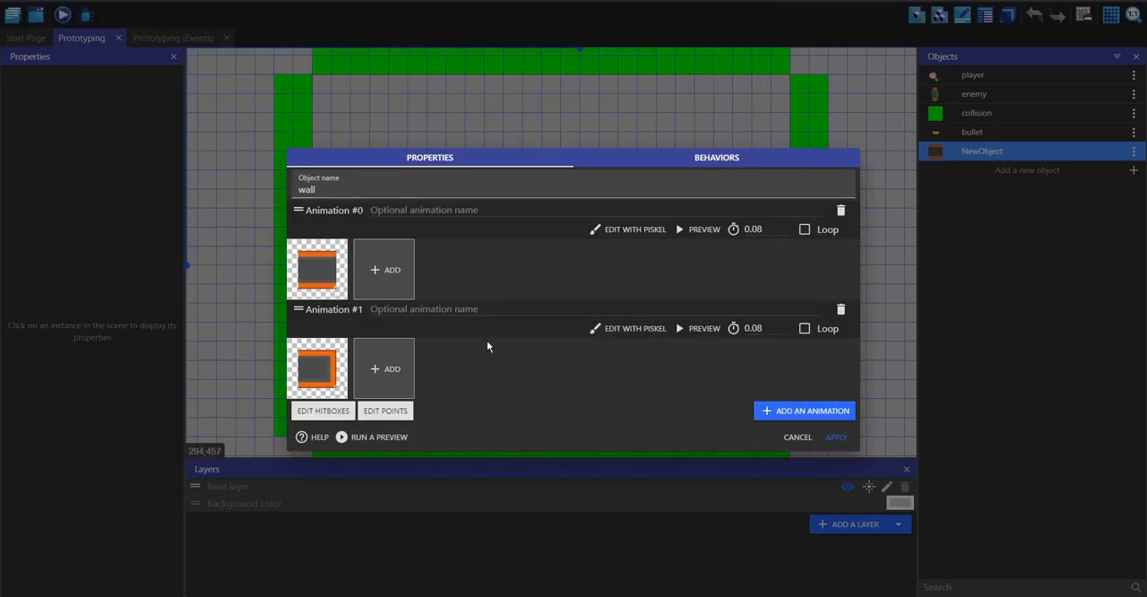
left_click(835, 437)
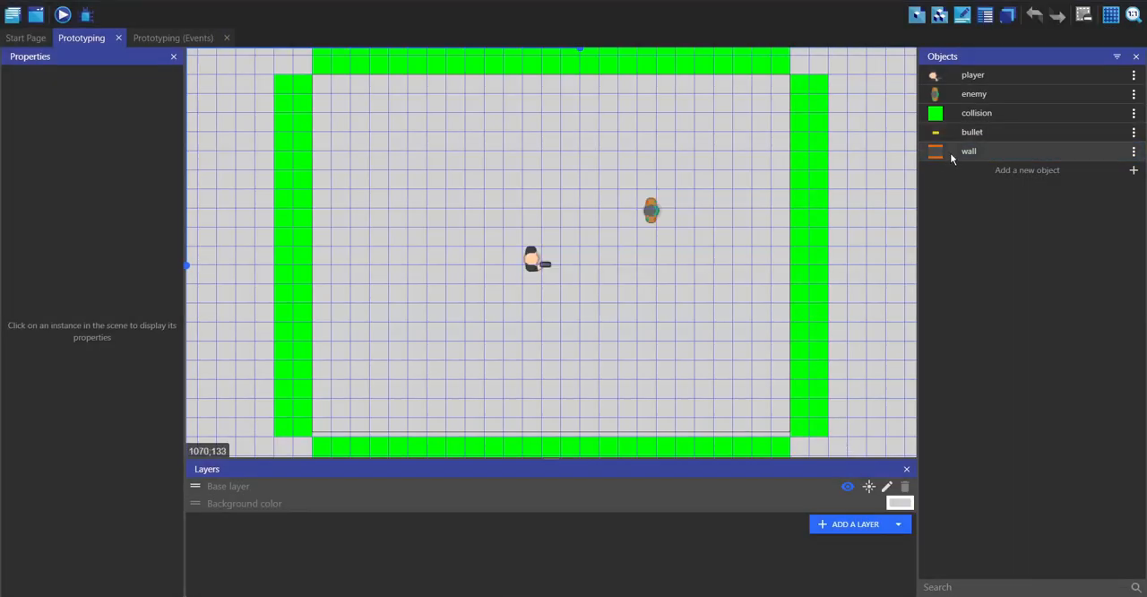
Step: Place a wall instance, stretch it into a wide bar near the room's top right, and preview
left_click(599, 266)
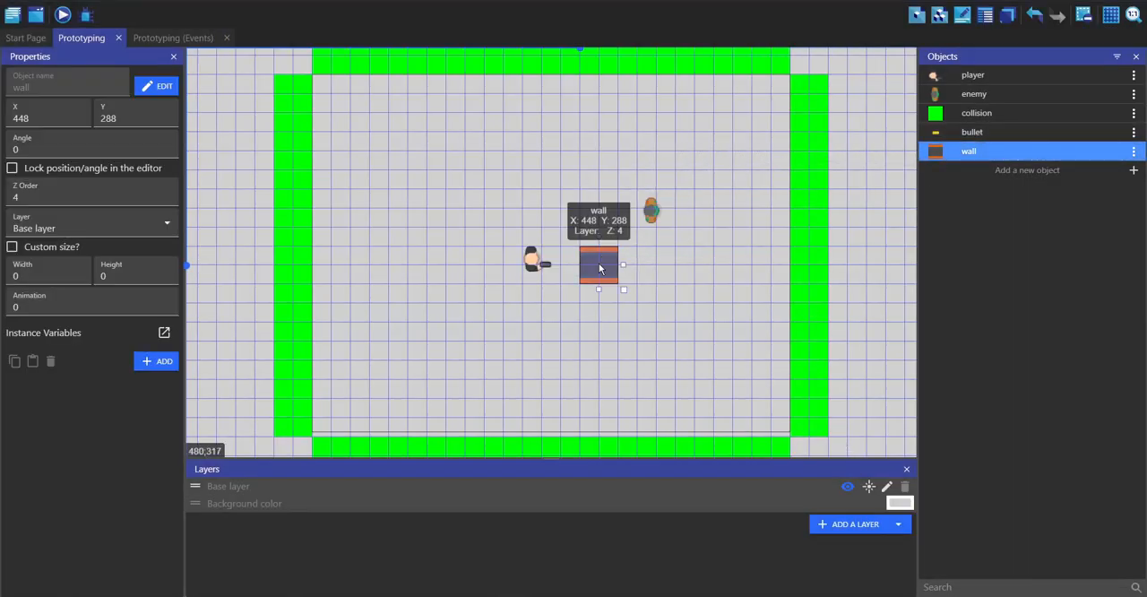
left_click_drag(599, 266, 637, 265)
type("1")
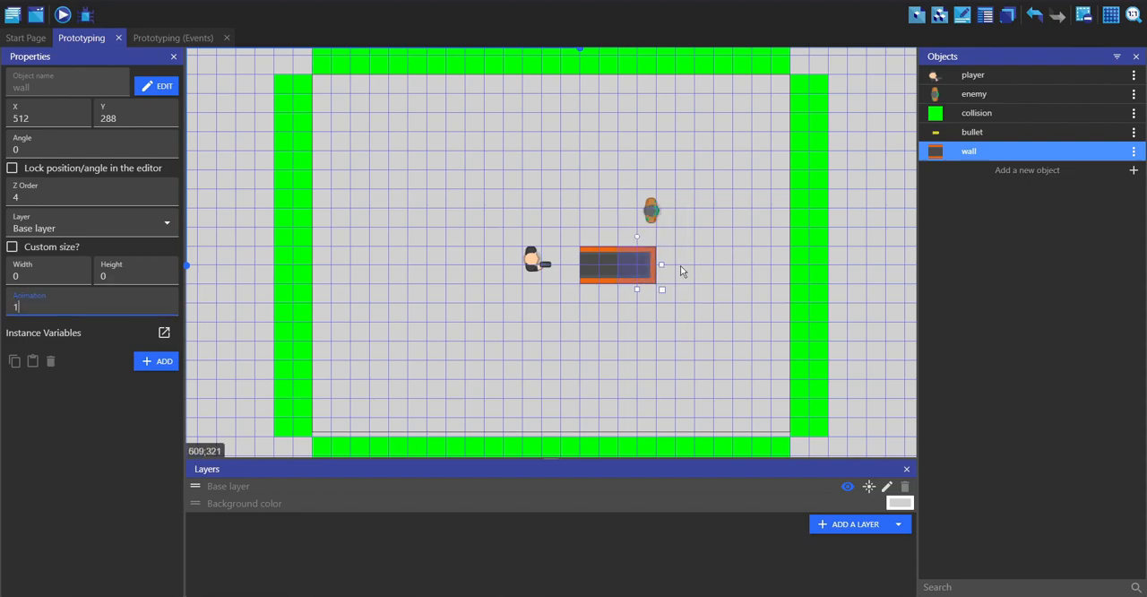
left_click_drag(617, 266, 674, 151)
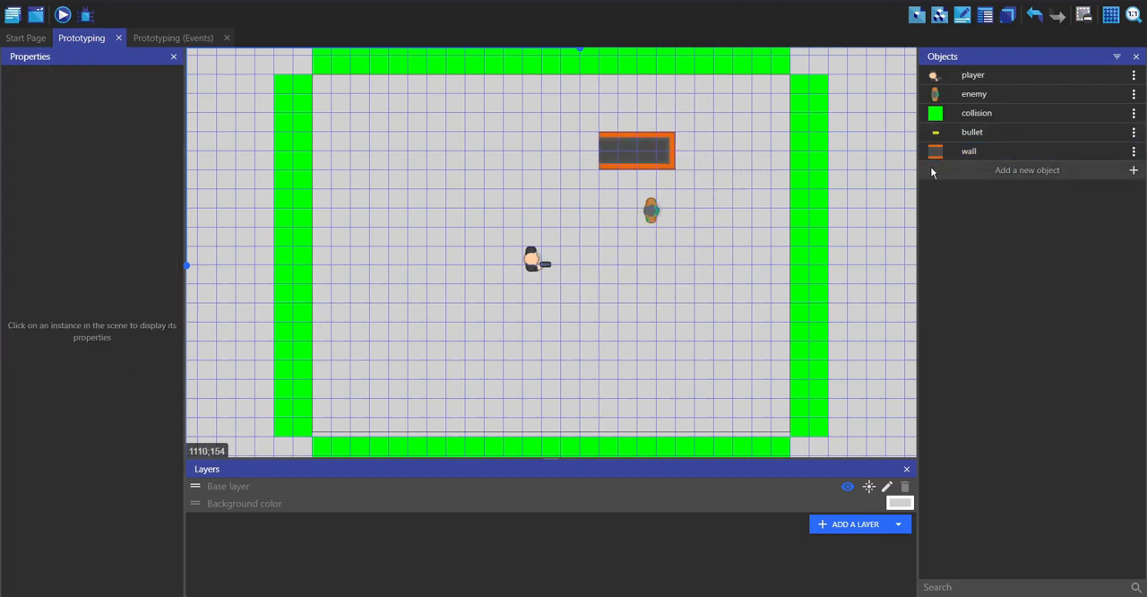
mouse_move(812, 115)
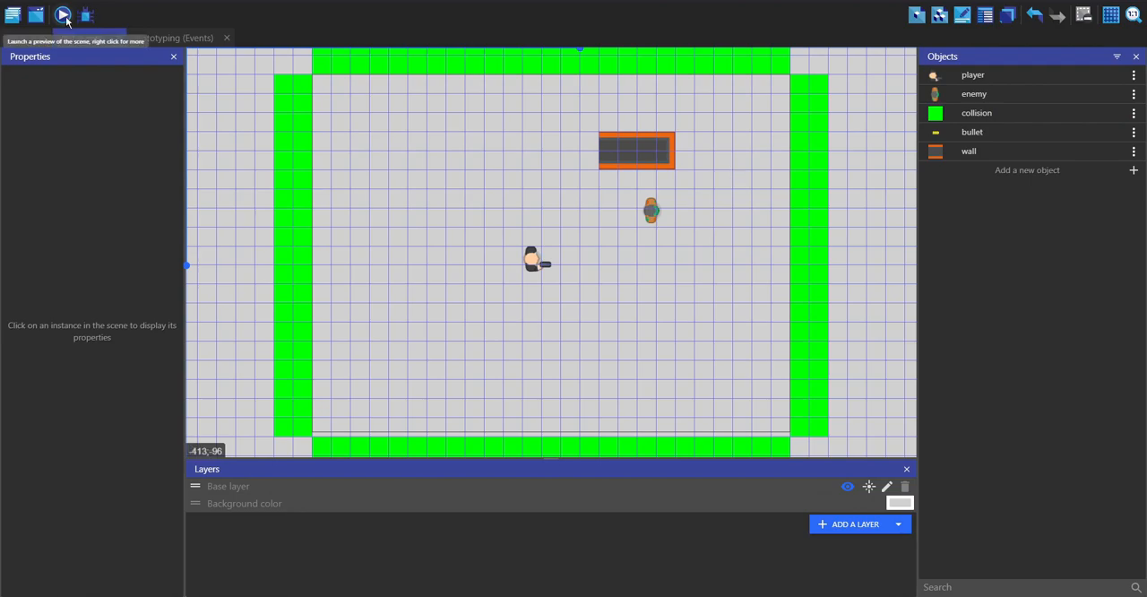
left_click(63, 15)
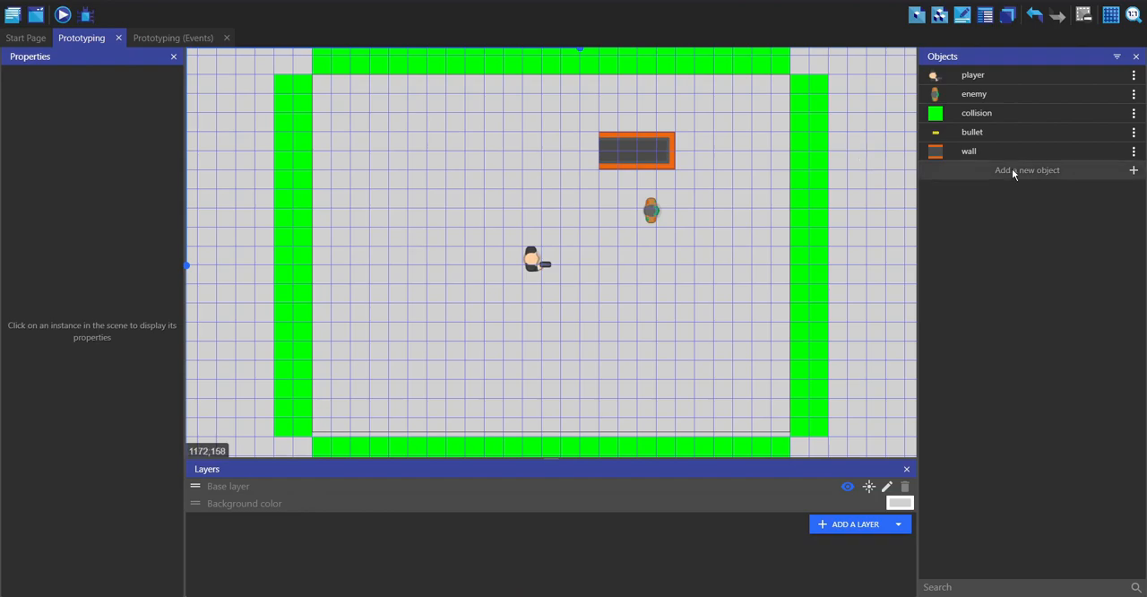
Step: Create a Tiled Sprite object named 'wood_floor' with the wood image and drop one in the room
left_click(1027, 168)
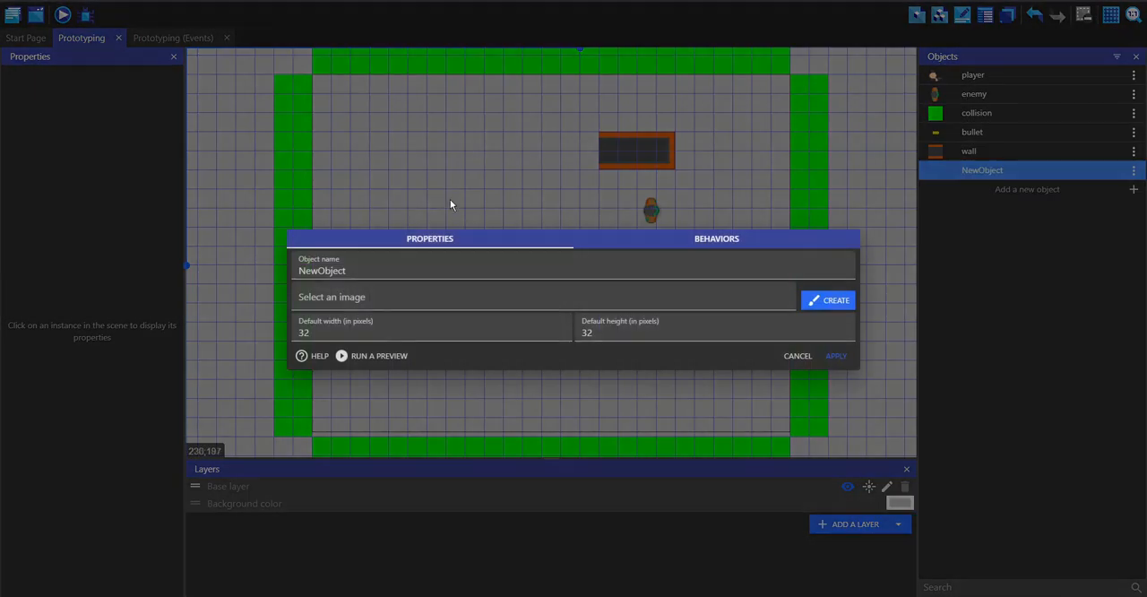
type("wood_floor")
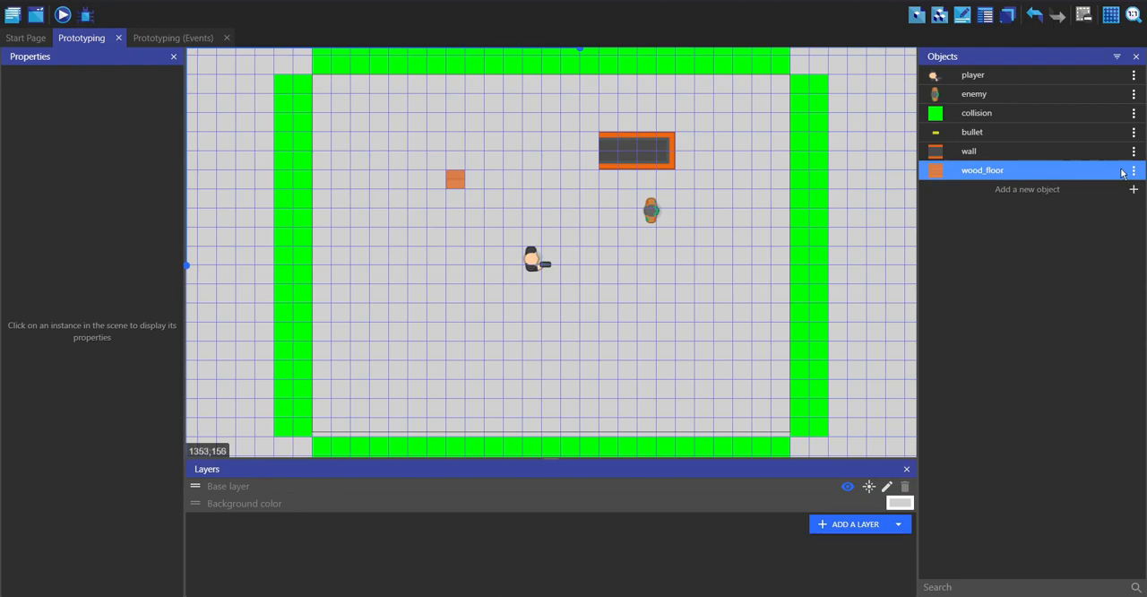
Step: Make the wood floor cover the whole room at Z order -1 and preview the scene
left_click(456, 180)
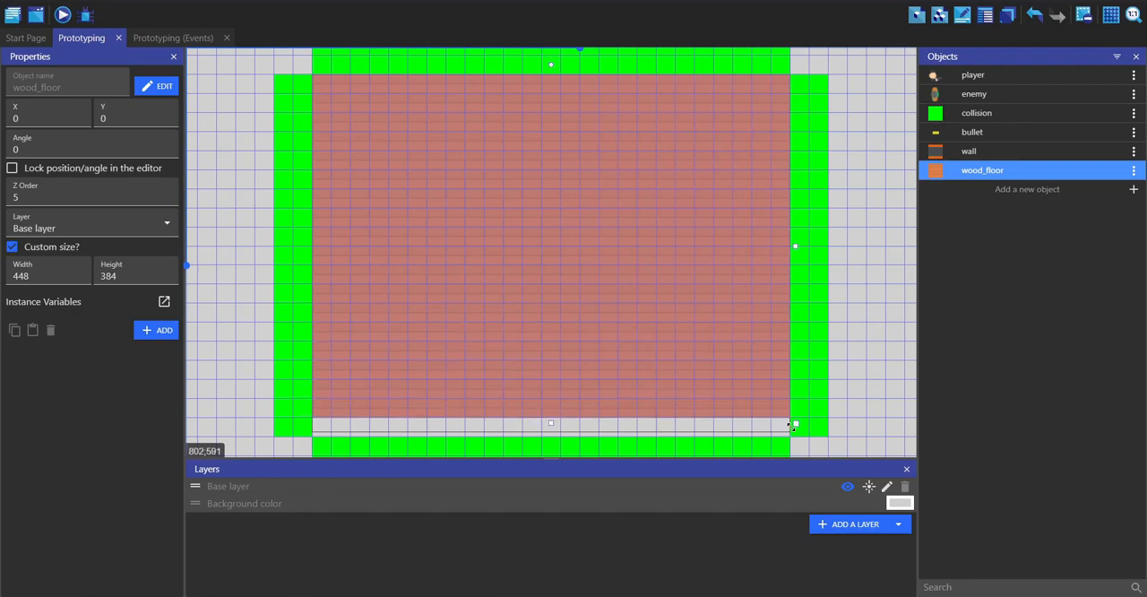
left_click(60, 14)
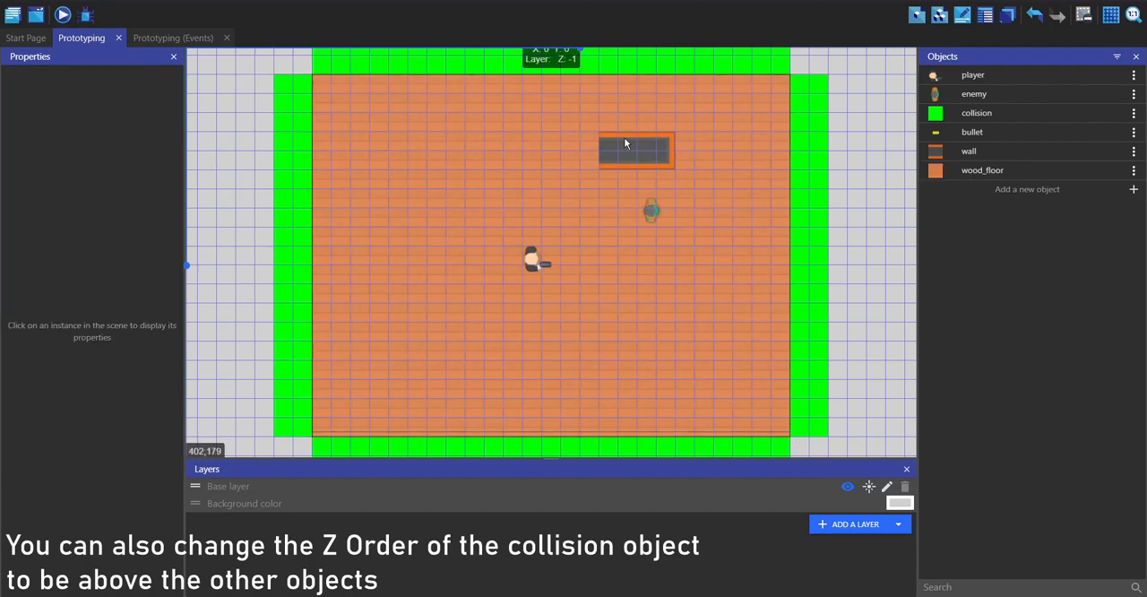
left_click(61, 14)
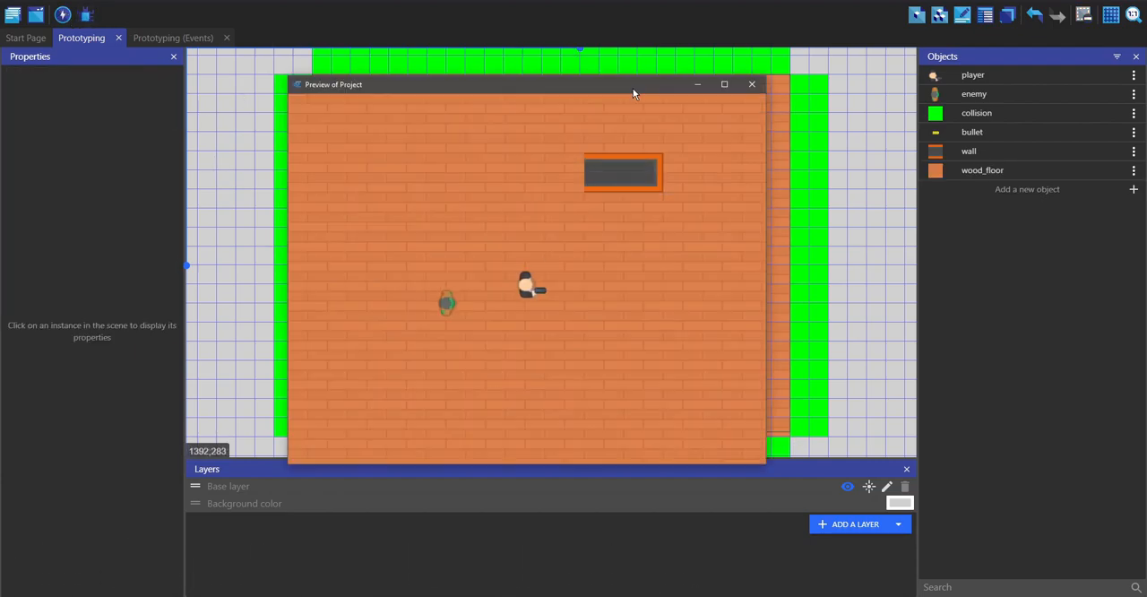